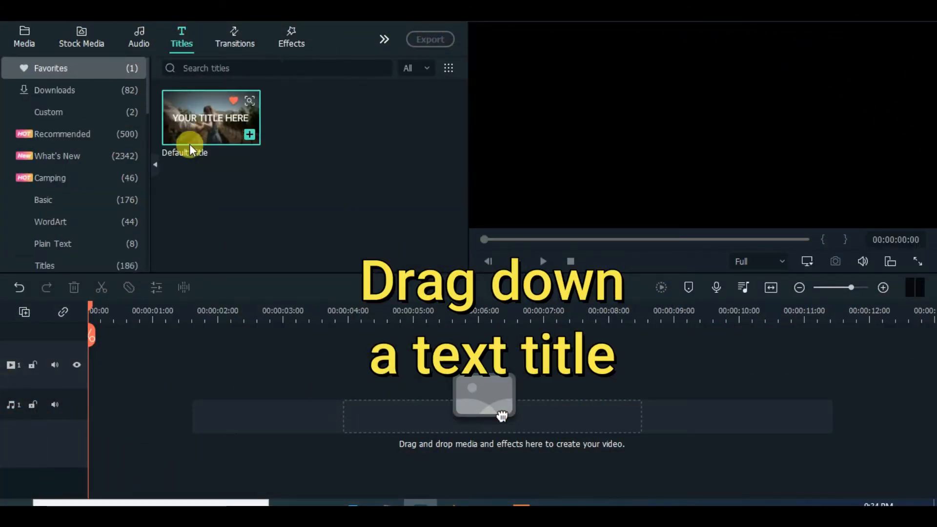
Drag the Default Title thumbnail onto the start of video track 1.
drag(210, 117, 93, 365)
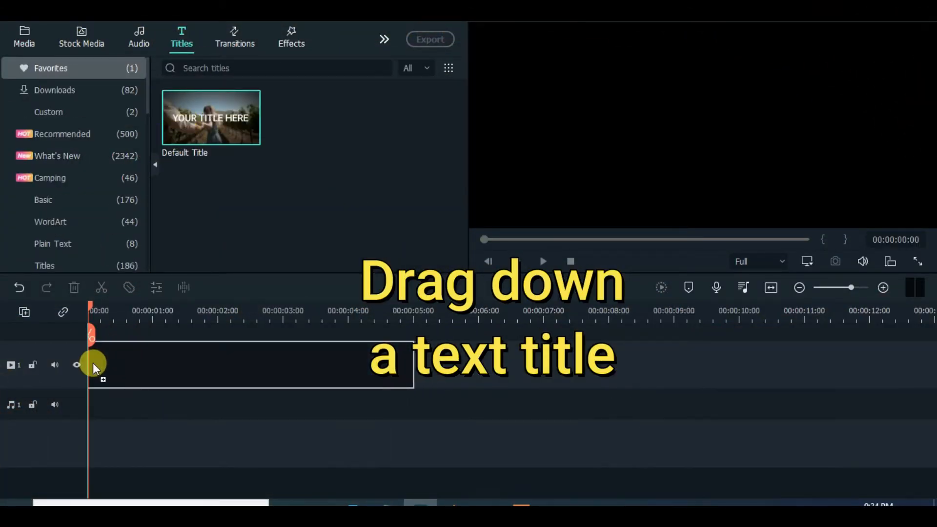
drag(210, 117, 197, 356)
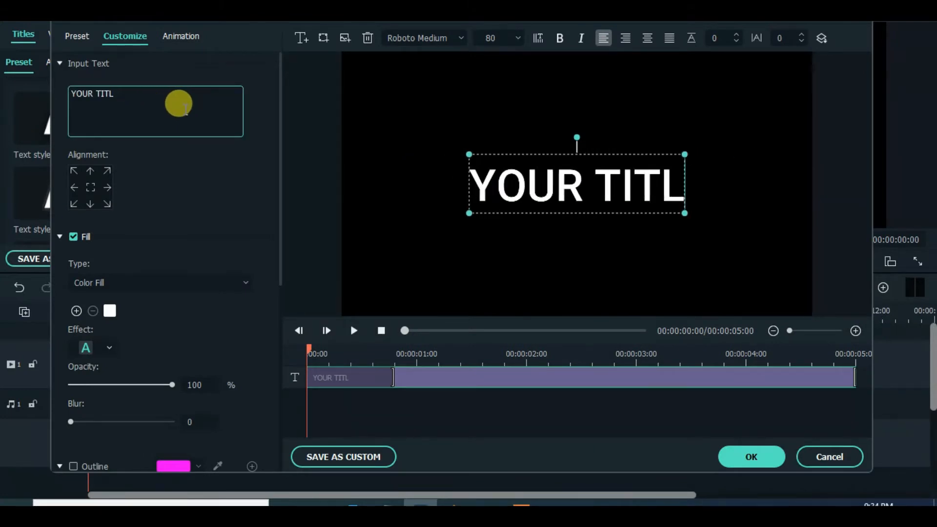
Change the title text to SHINE in Montserrat ExtraBold italic at size 120.
text(SHINE)
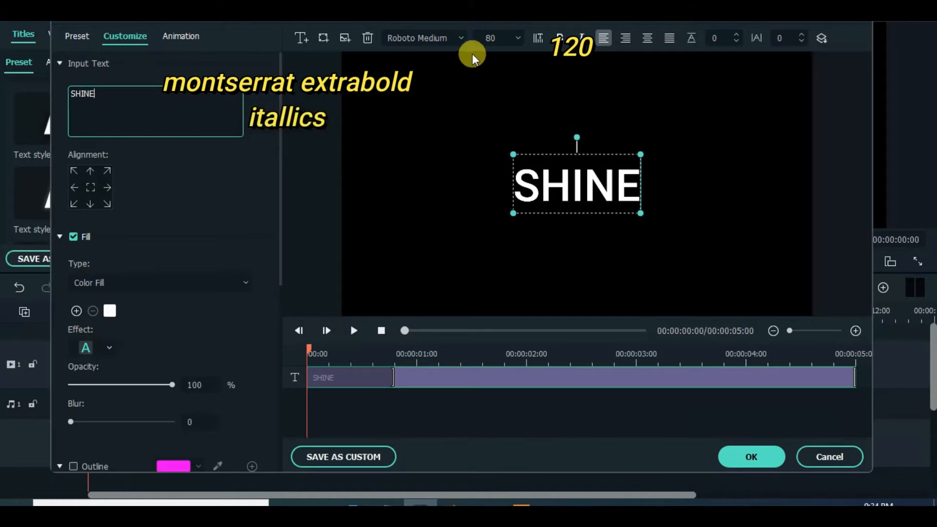
click(424, 38)
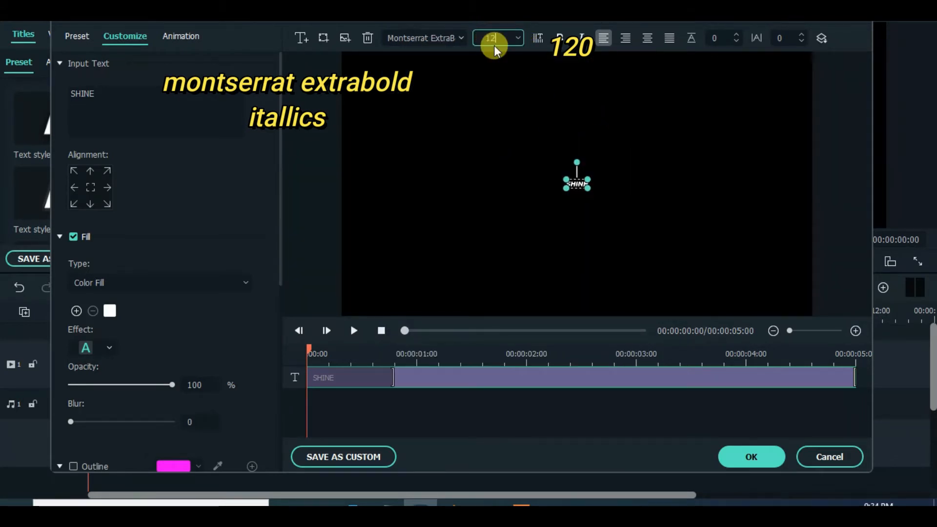
text(120)
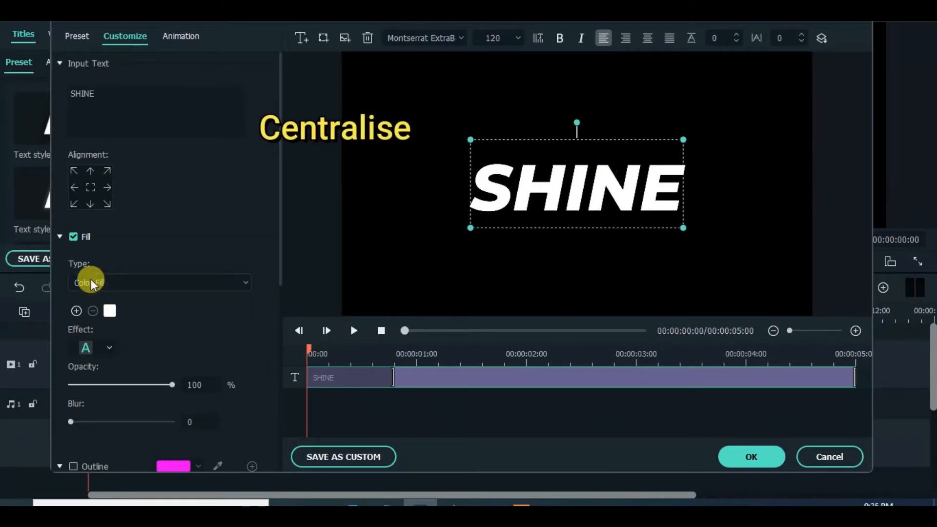
Give the title a gray Gradient Fill from light to dark, and apply the edits.
click(160, 283)
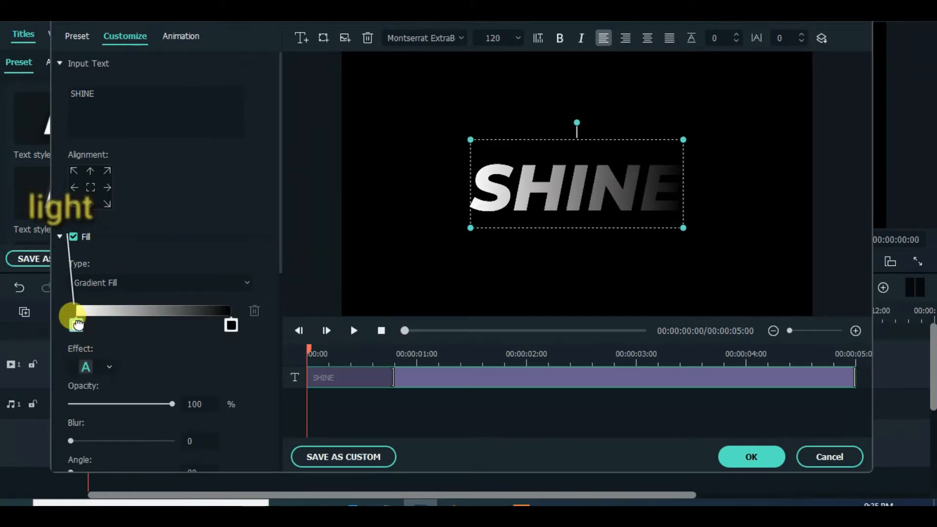
click(76, 325)
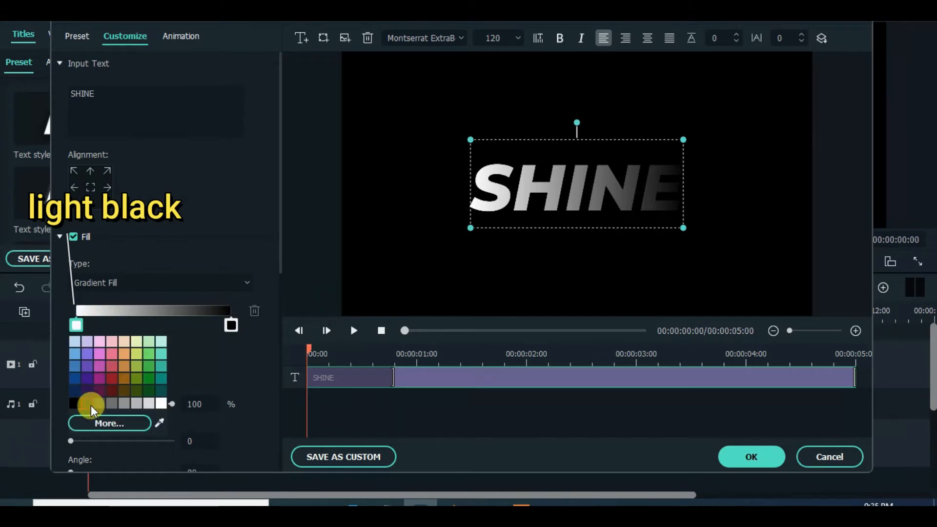
click(74, 404)
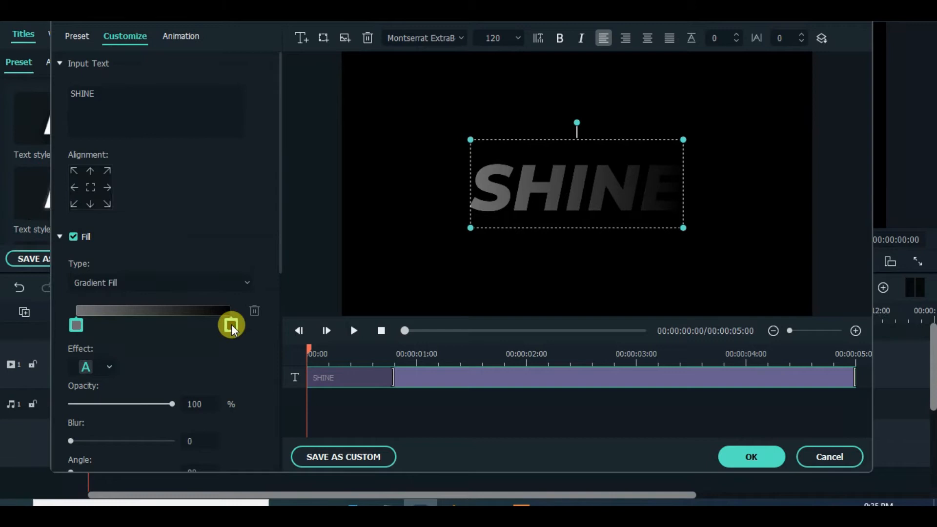
click(231, 325)
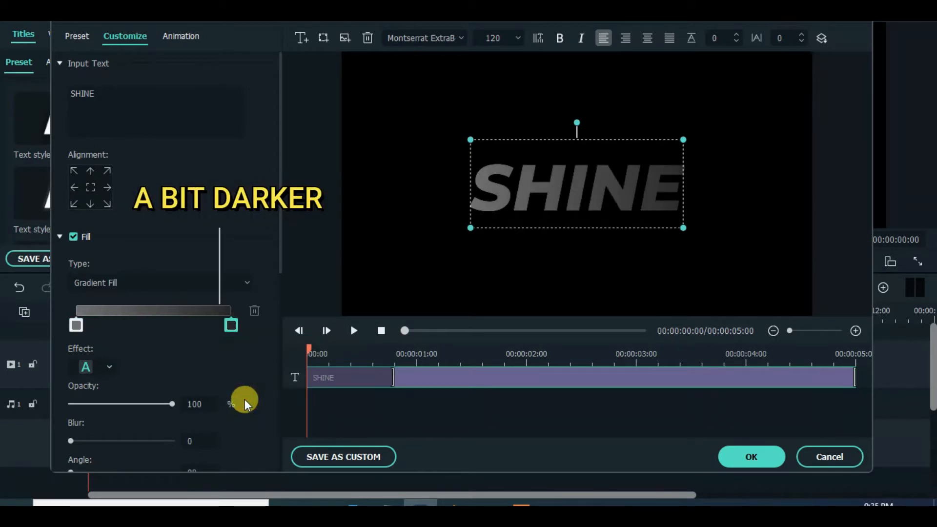
mouse_move(623, 173)
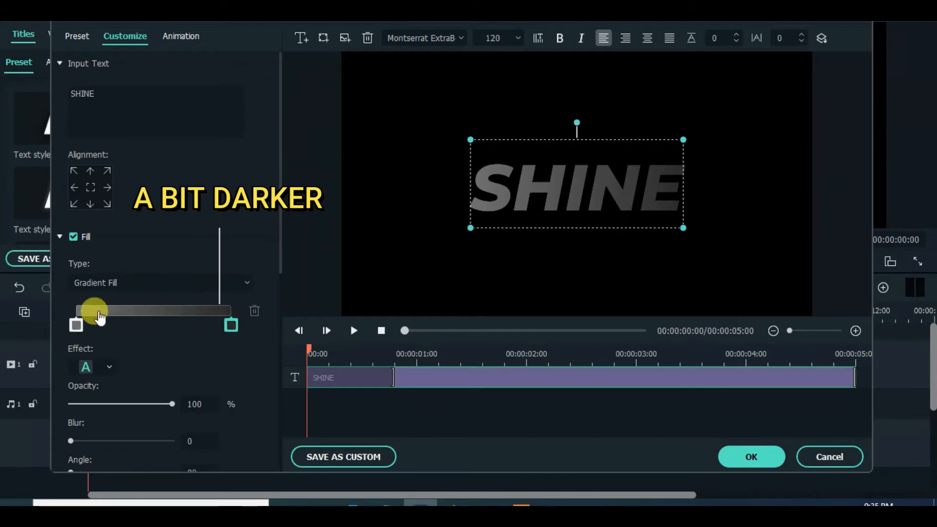
click(751, 457)
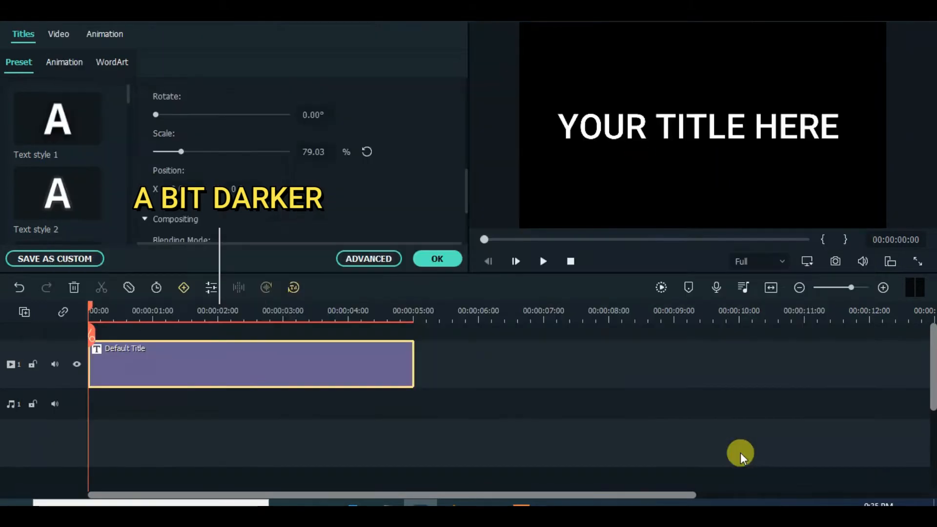
Paste a copy of SHINE onto track 2 and switch its fill to solid white.
click(437, 258)
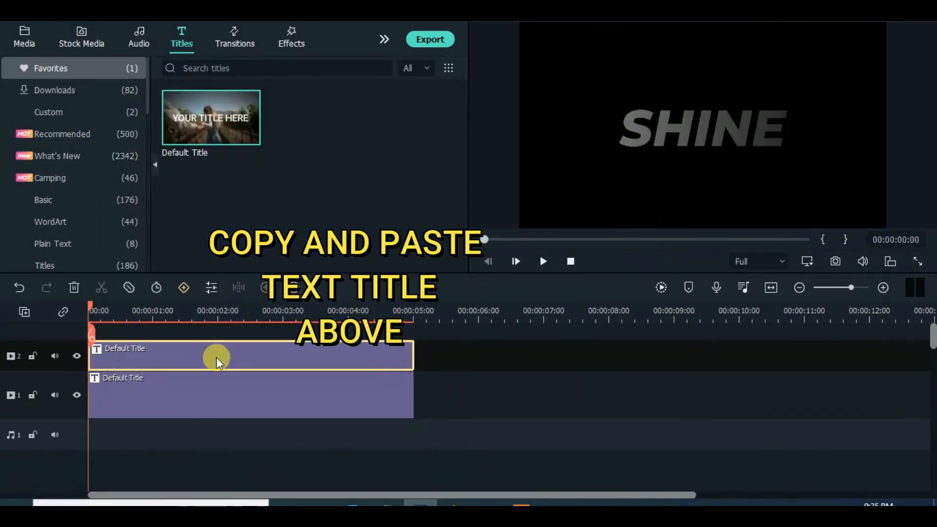
double_click(215, 356)
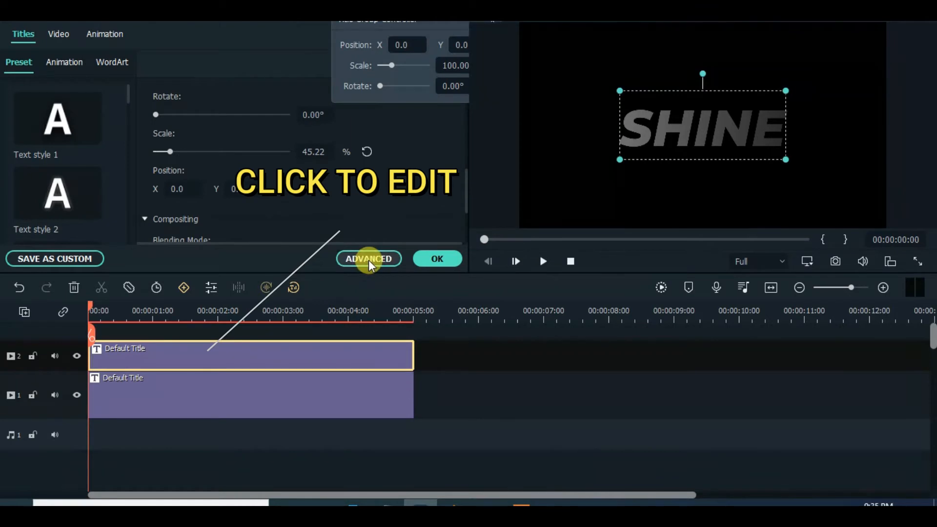
click(370, 259)
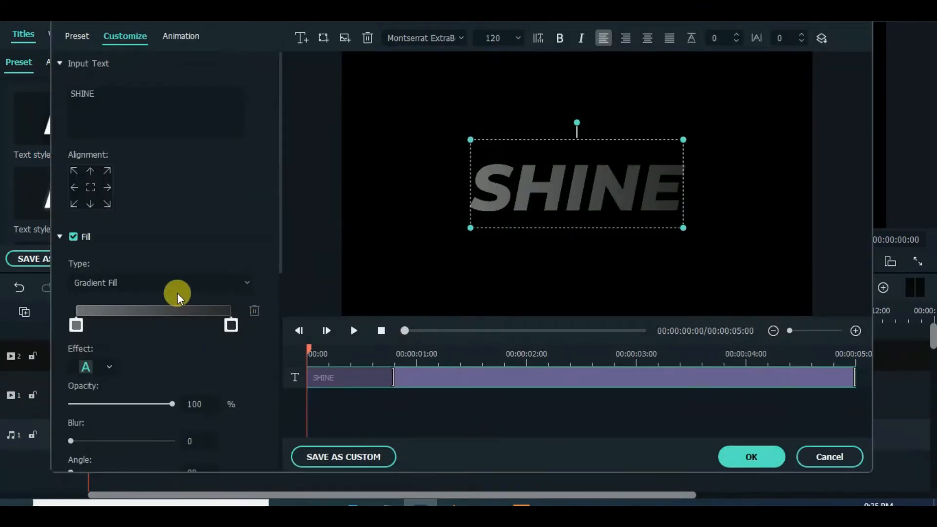
click(160, 283)
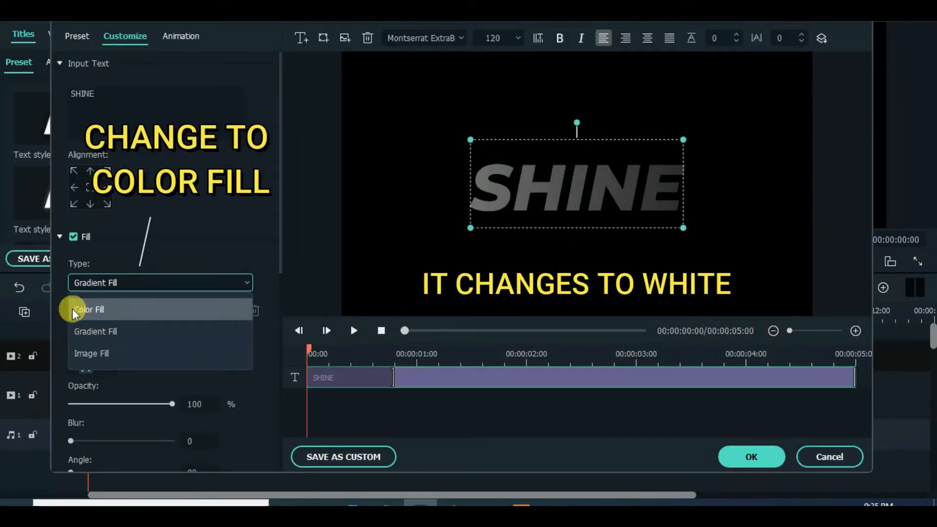
click(89, 309)
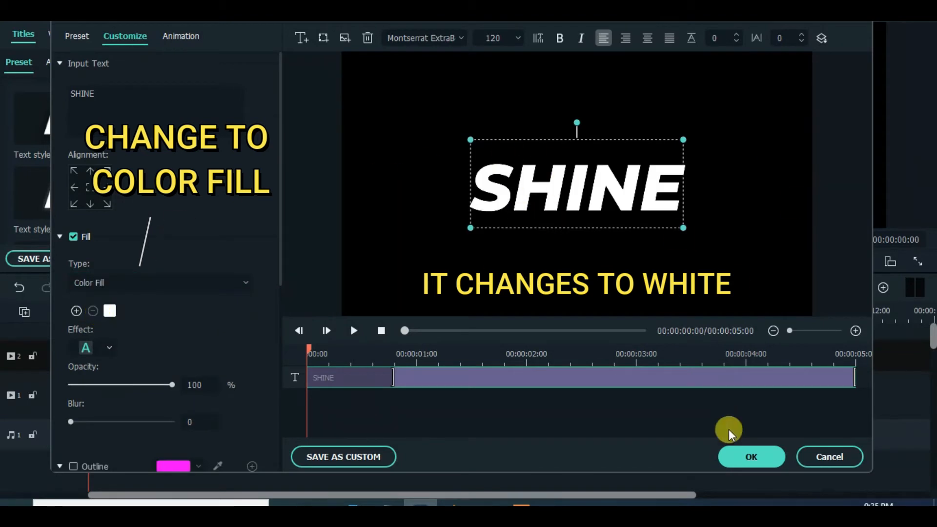
click(752, 457)
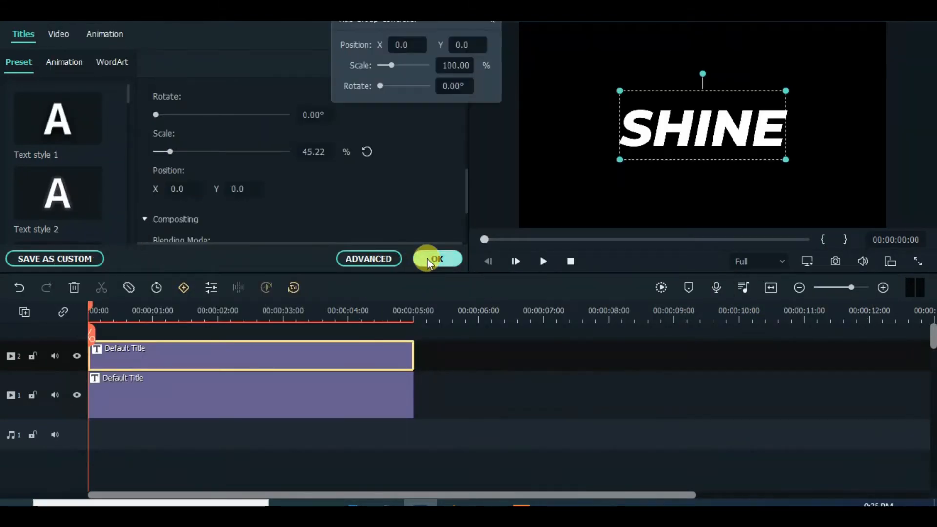
click(437, 258)
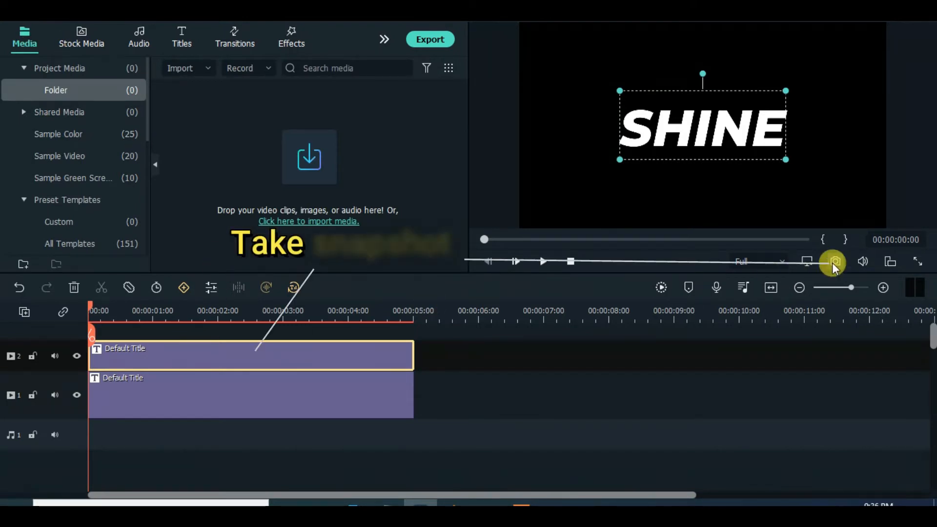
Save a PNG snapshot of the white SHINE to replace the track 2 copy.
click(835, 262)
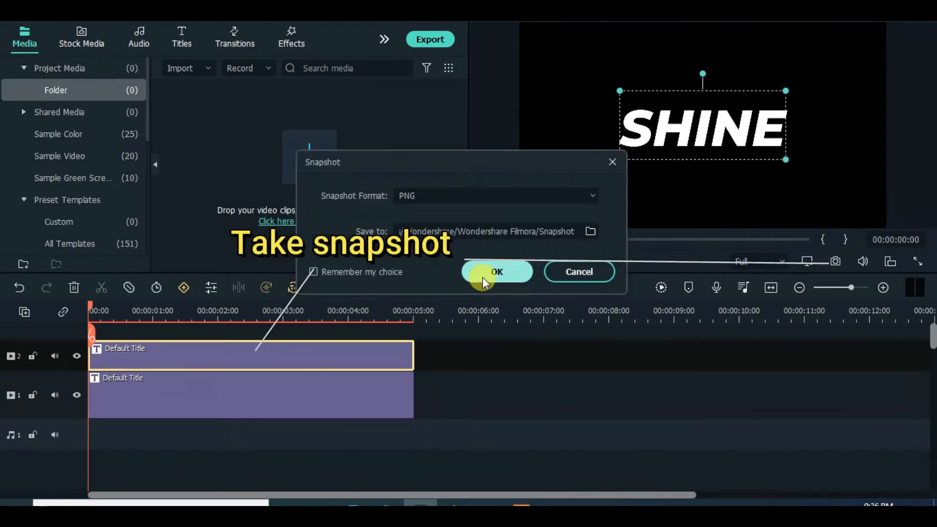
click(497, 271)
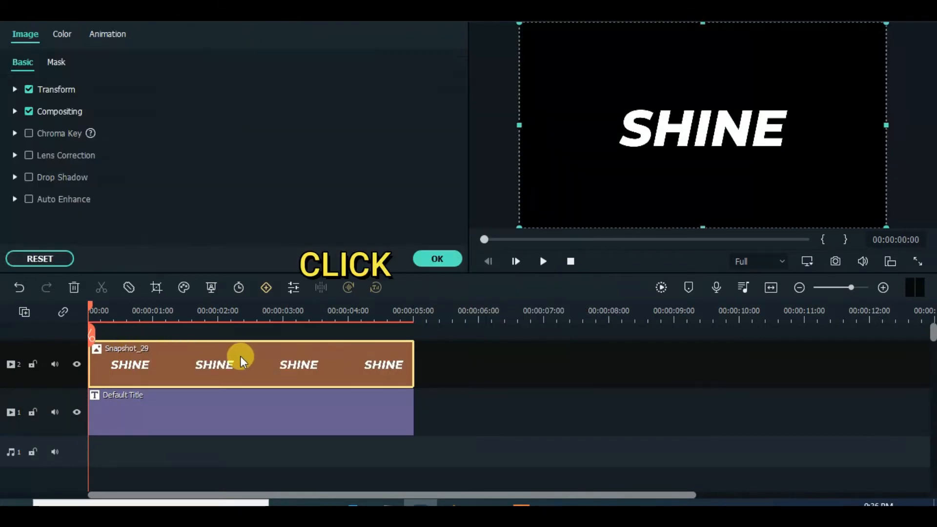
click(56, 62)
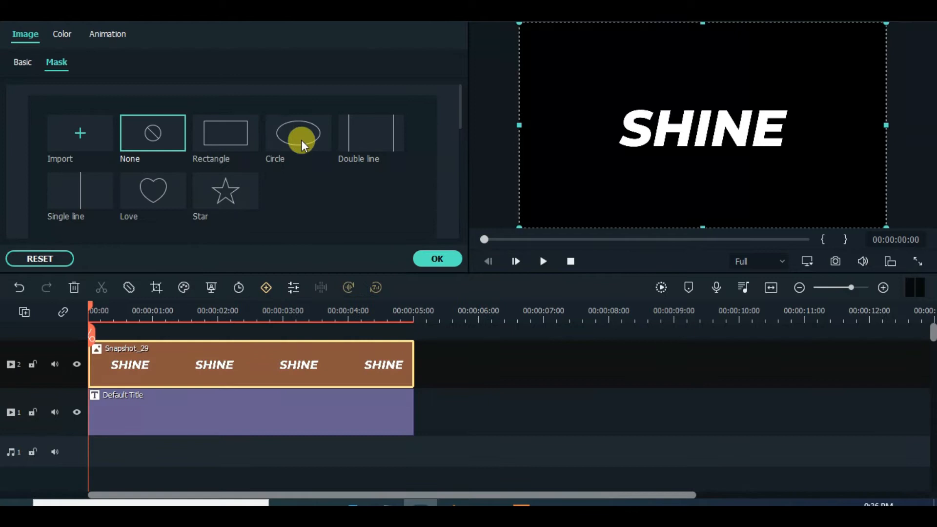
Add a rectangular mask rotated 40° left of SHINE and set its starting keyframe.
click(225, 133)
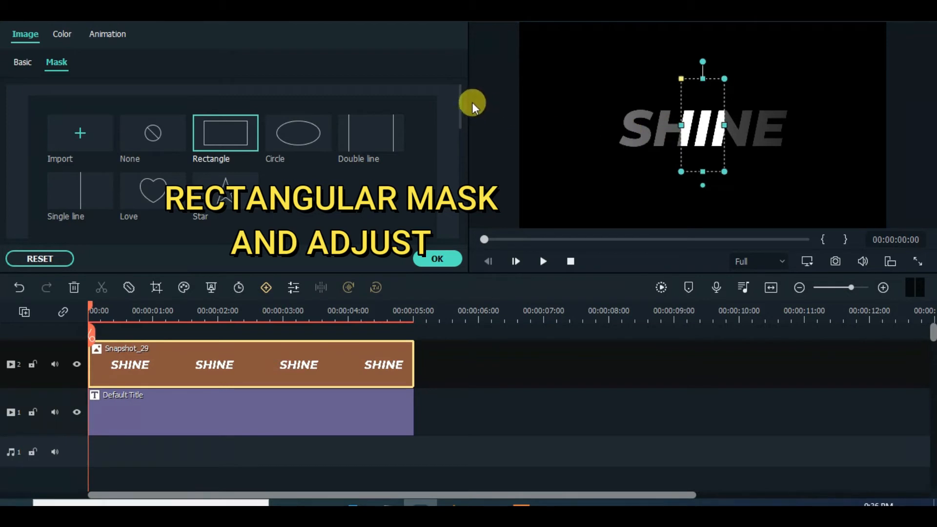
scroll(down, 3)
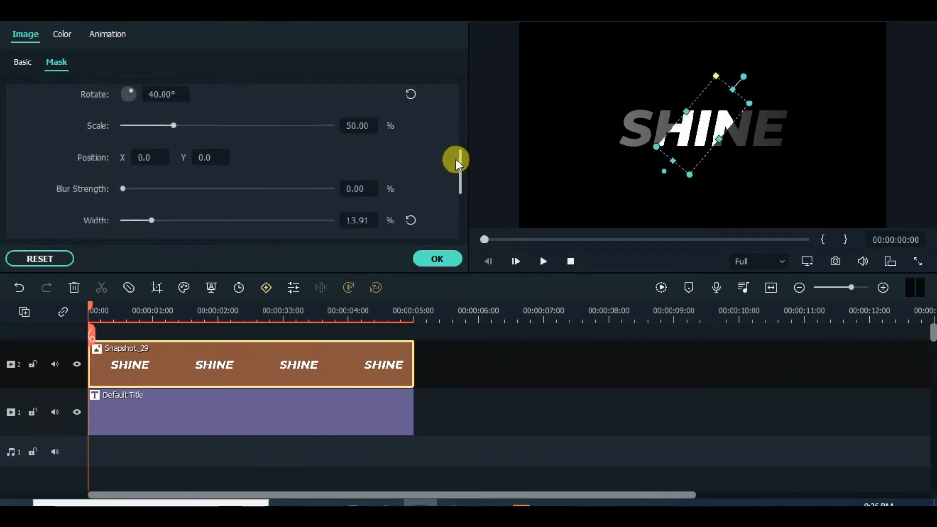
click(358, 186)
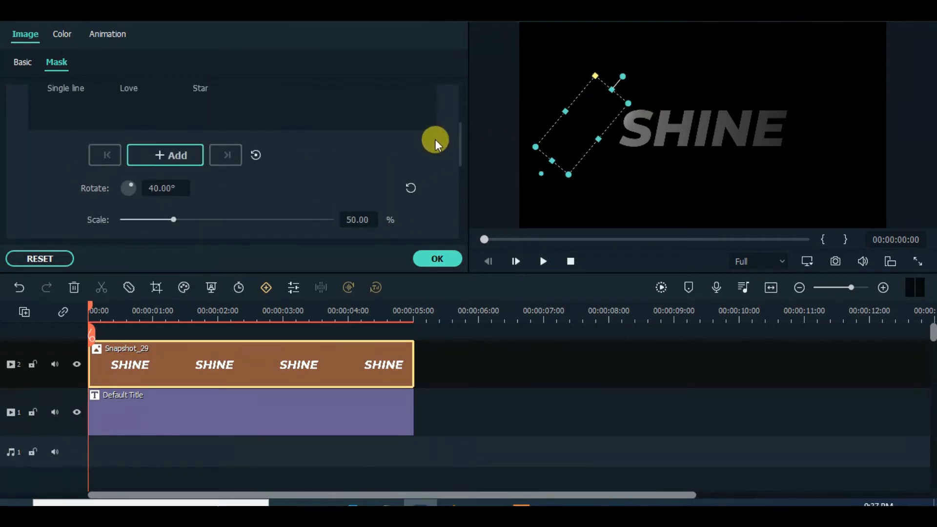
click(165, 155)
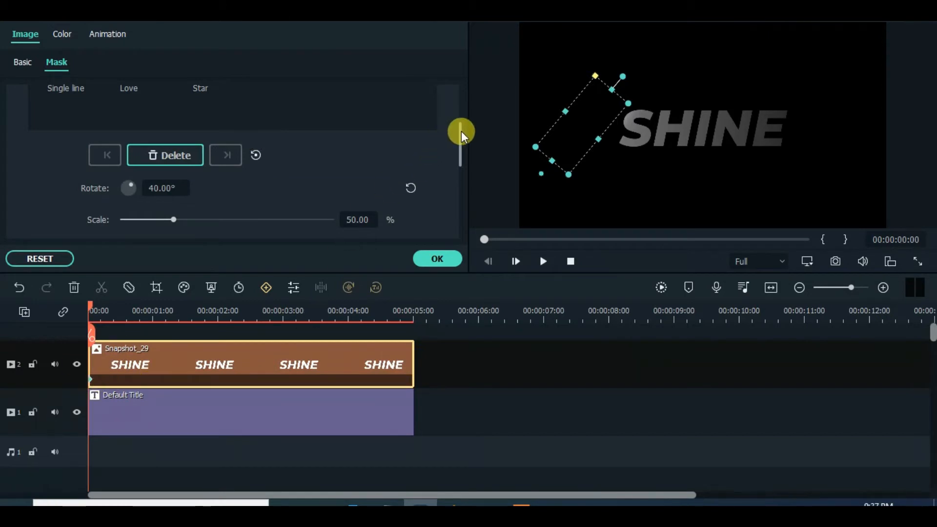
At 00:00:02:00, move the mask right of SHINE to Position X 80.
drag(92, 311, 111, 311)
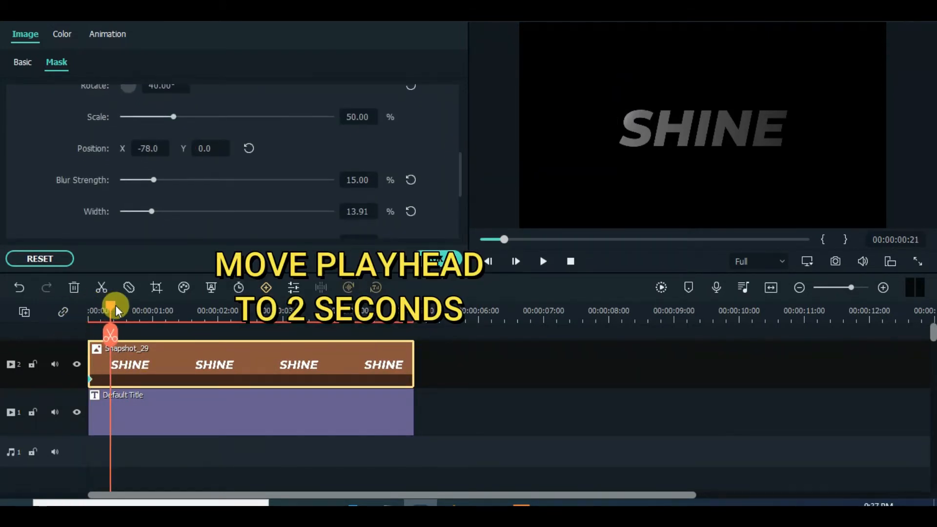
drag(111, 325, 217, 326)
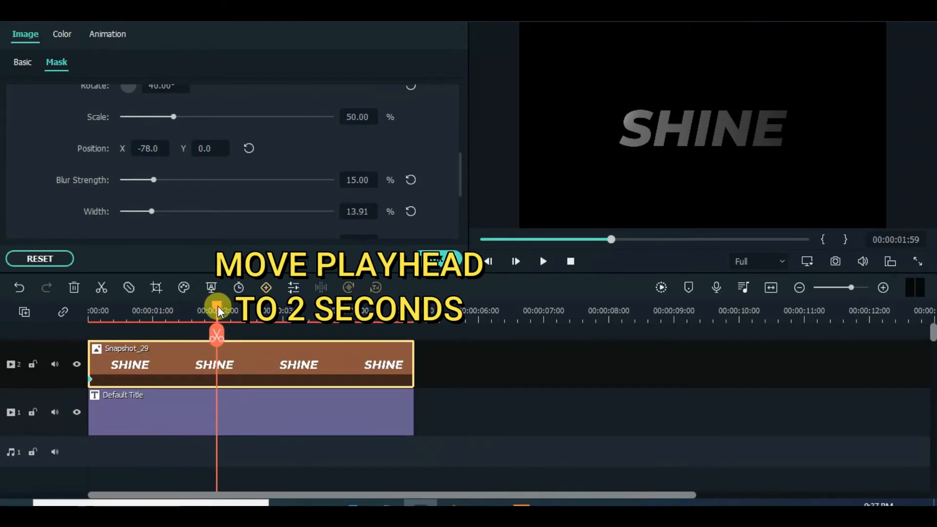
click(22, 61)
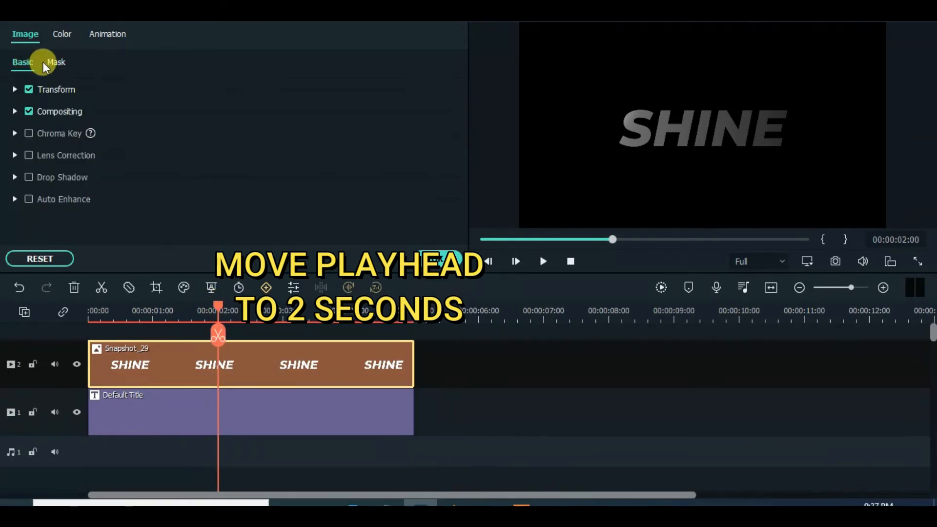
click(56, 62)
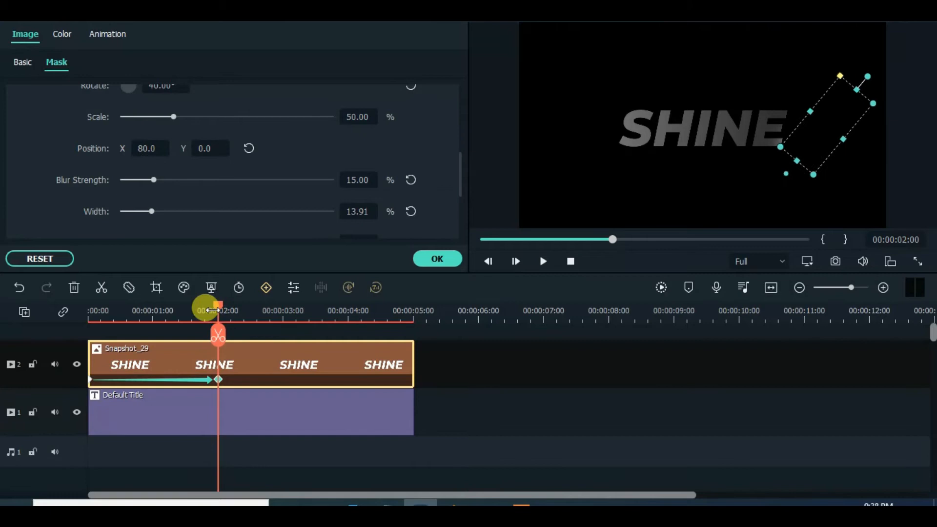
click(437, 259)
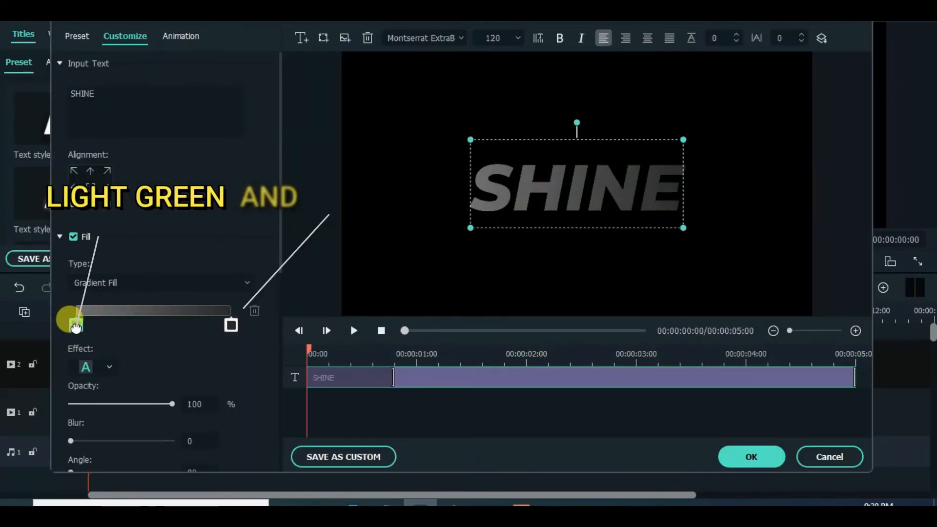
Set the title's gradient stops to light green and a darker green.
click(75, 324)
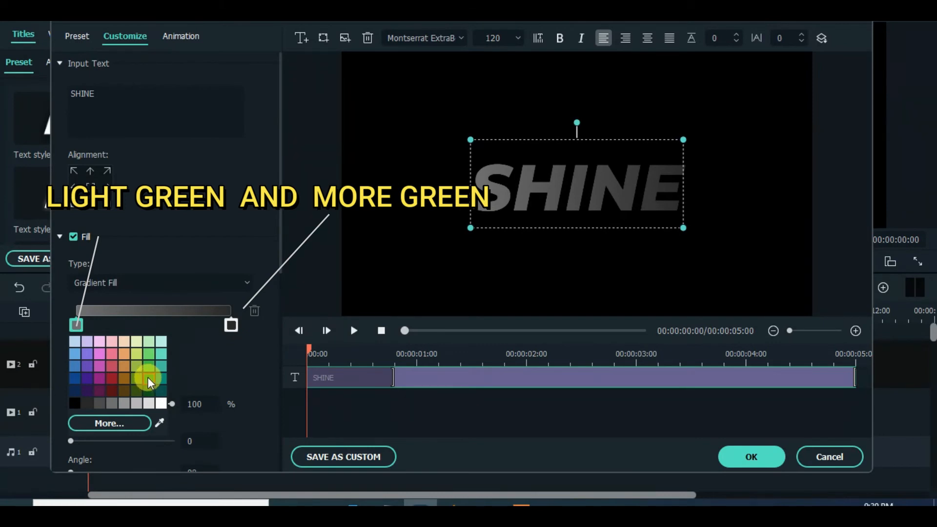
click(149, 376)
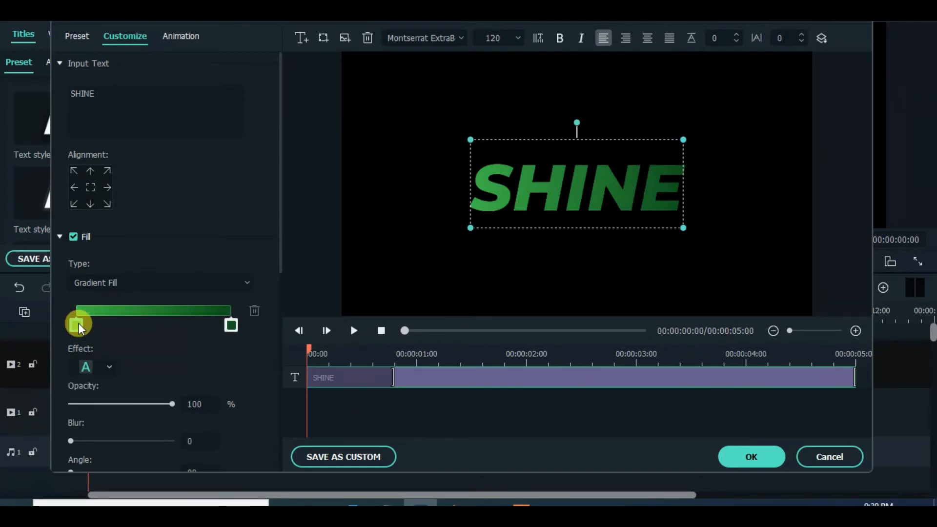
drag(79, 323, 109, 333)
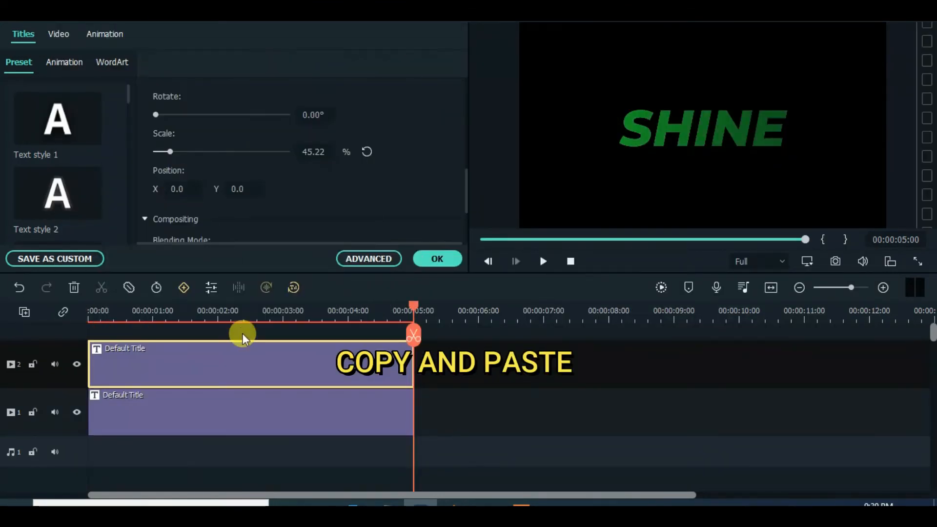
Switch the upper-track title to a solid lighter green Color Fill.
click(369, 259)
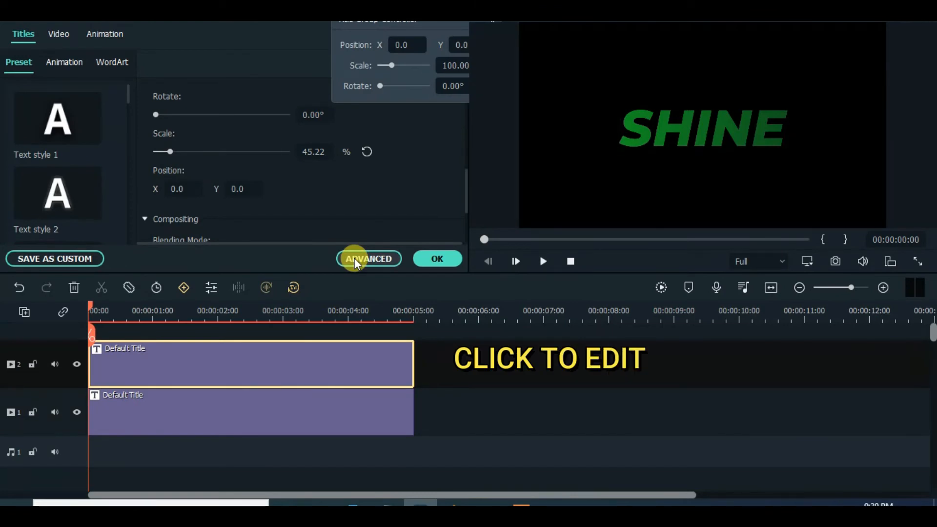
click(368, 258)
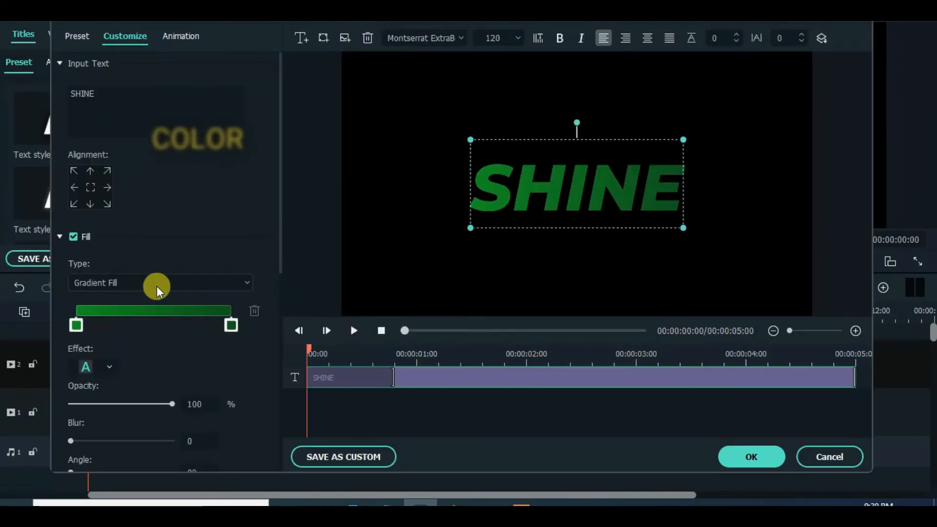
click(160, 283)
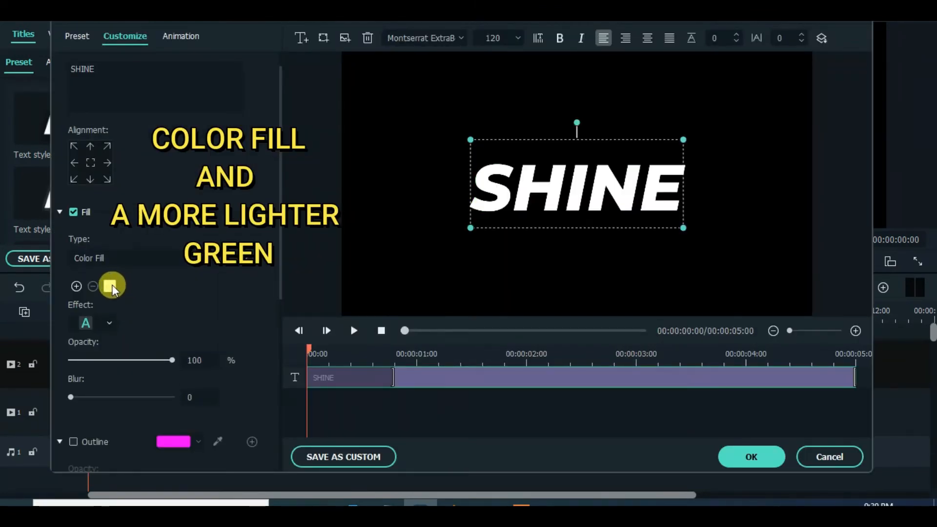
click(112, 285)
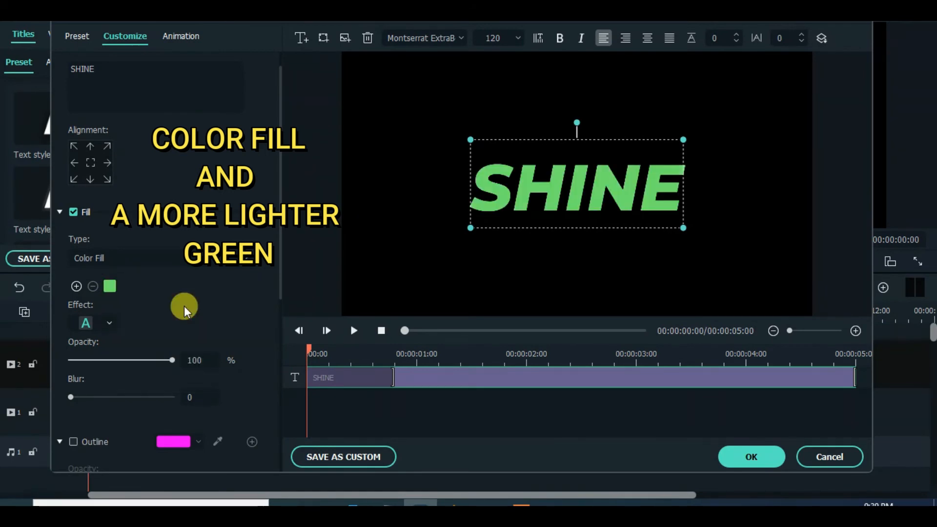
mouse_move(625, 276)
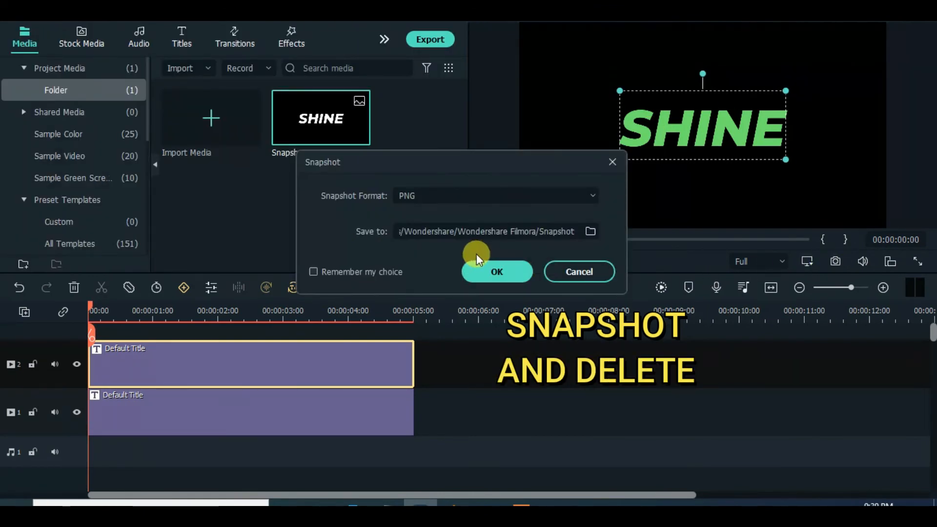
Snapshot the green title and add a thin rectangular mask left of the text.
click(497, 272)
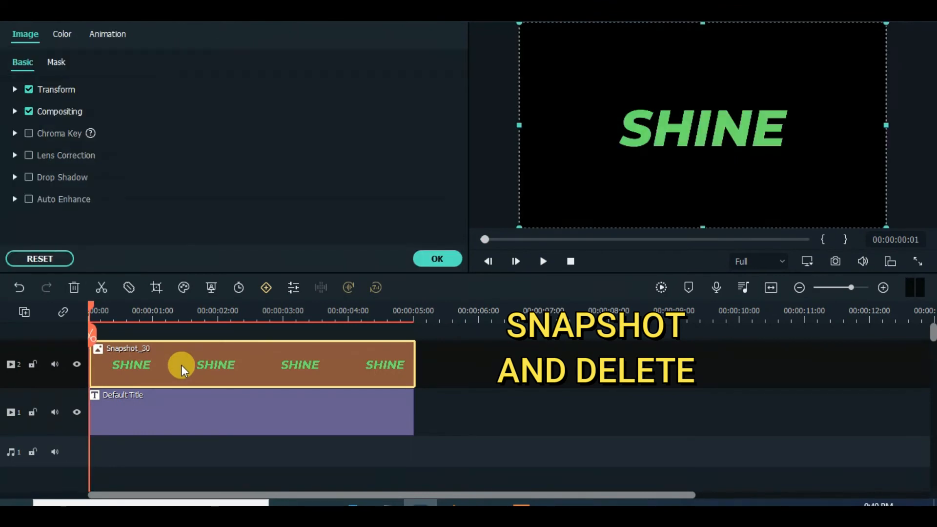
click(55, 62)
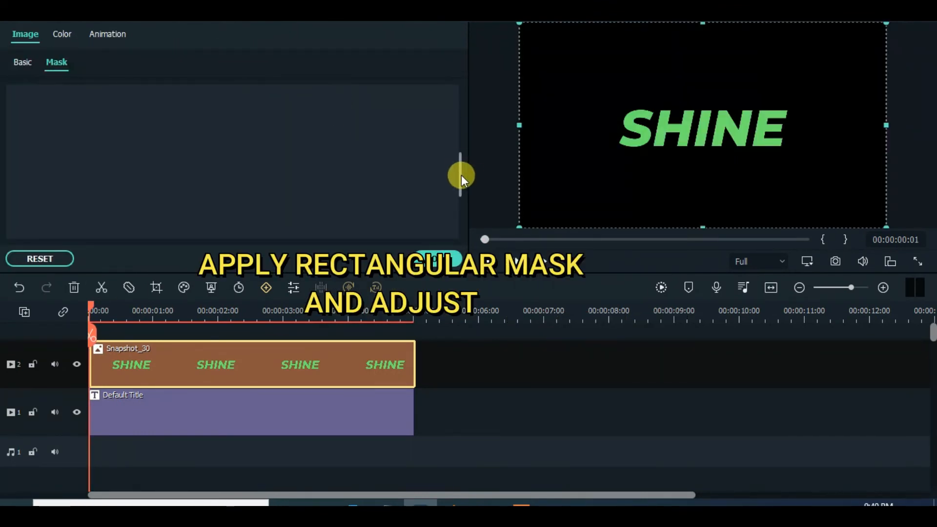
click(210, 133)
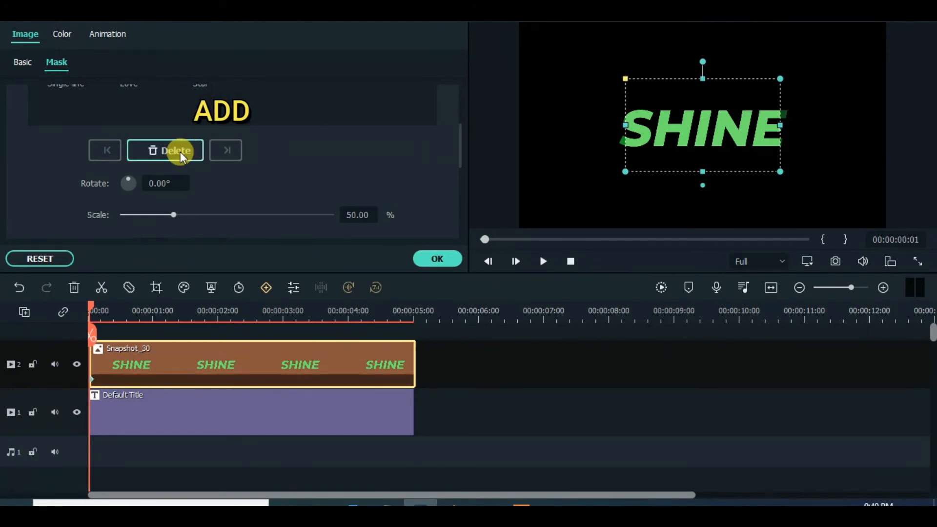
mouse_move(621, 126)
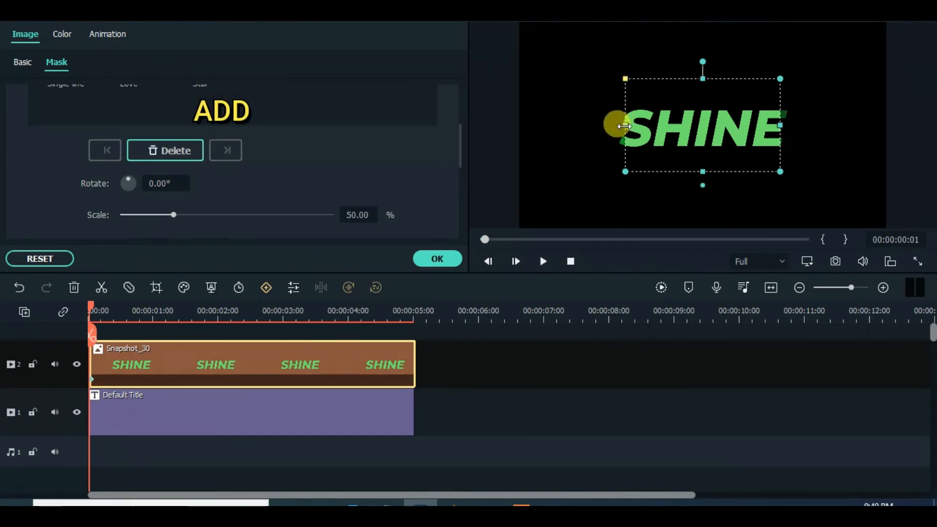
drag(616, 122, 728, 60)
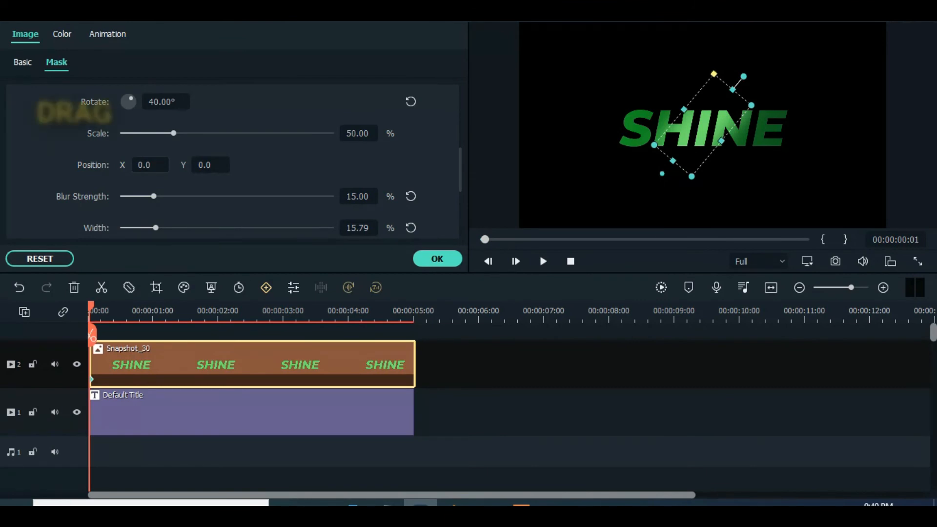
drag(706, 126, 586, 126)
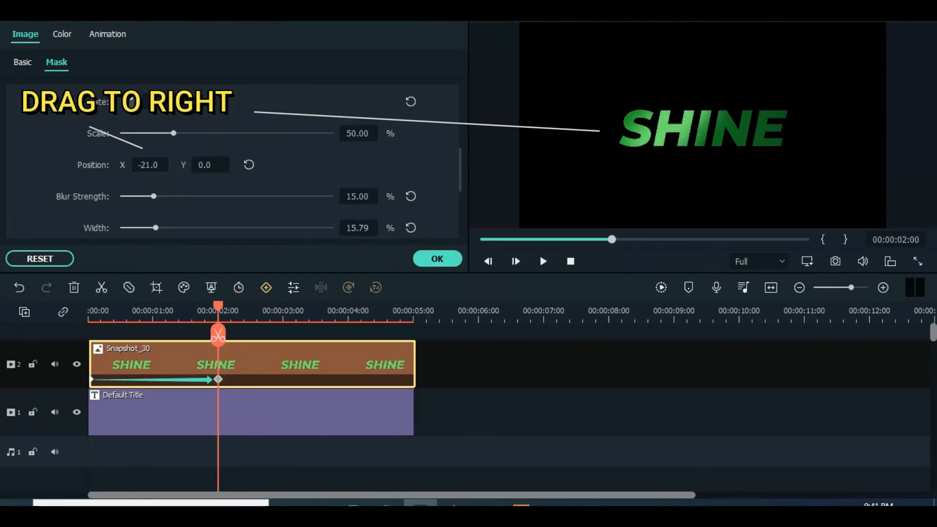
At 2 seconds, slide the mask right of green SHINE and play the sweep.
drag(150, 165, 216, 165)
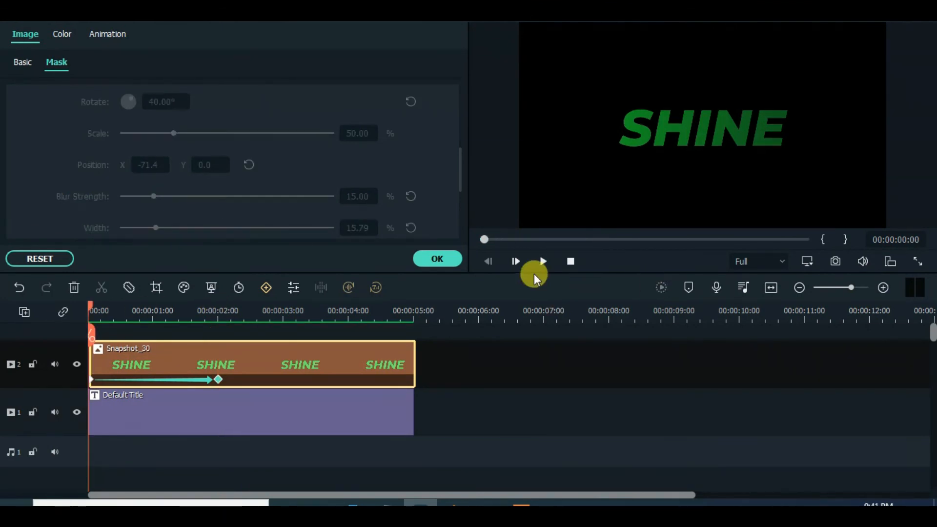
click(515, 262)
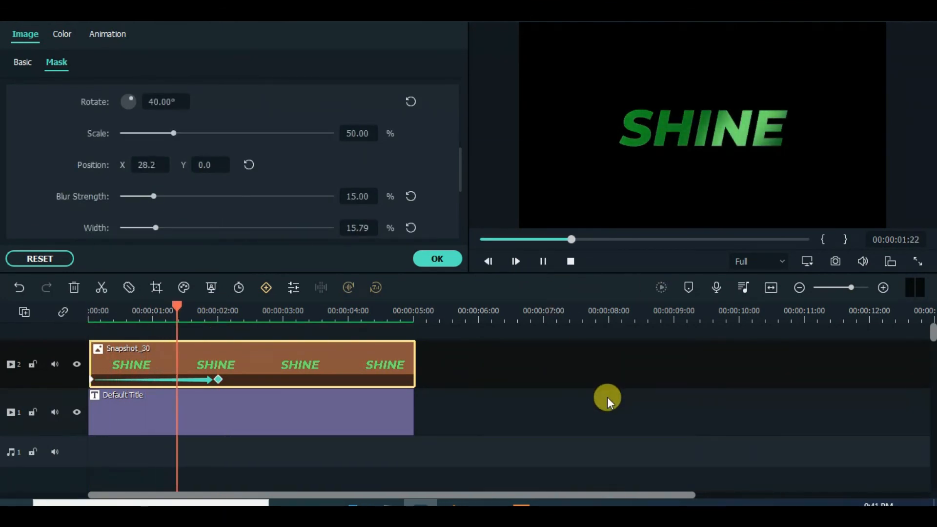